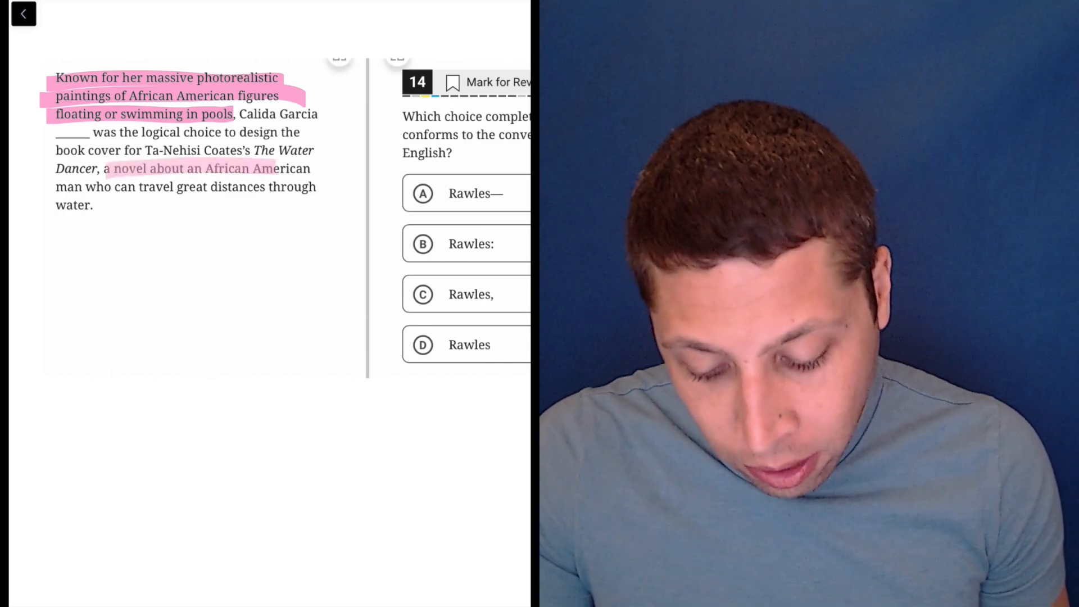
Highlight the phrase describing the novel after 'The Water Dancer' in pink.
left_click_drag(104, 167, 94, 205)
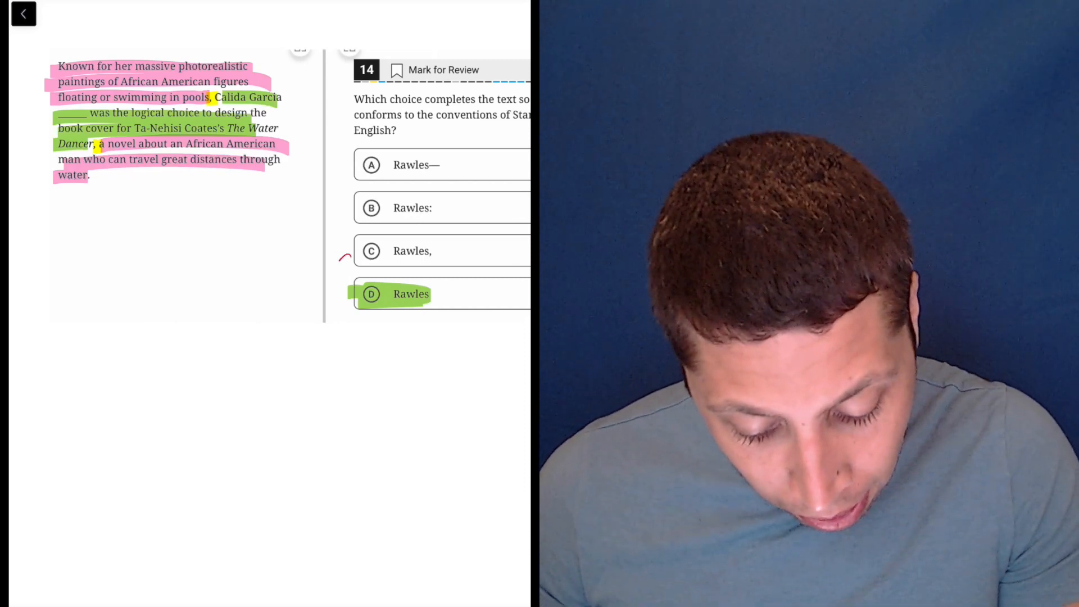
Draw a curved line from choice C toward a handwritten 'appositive' note.
left_click_drag(341, 262, 382, 358)
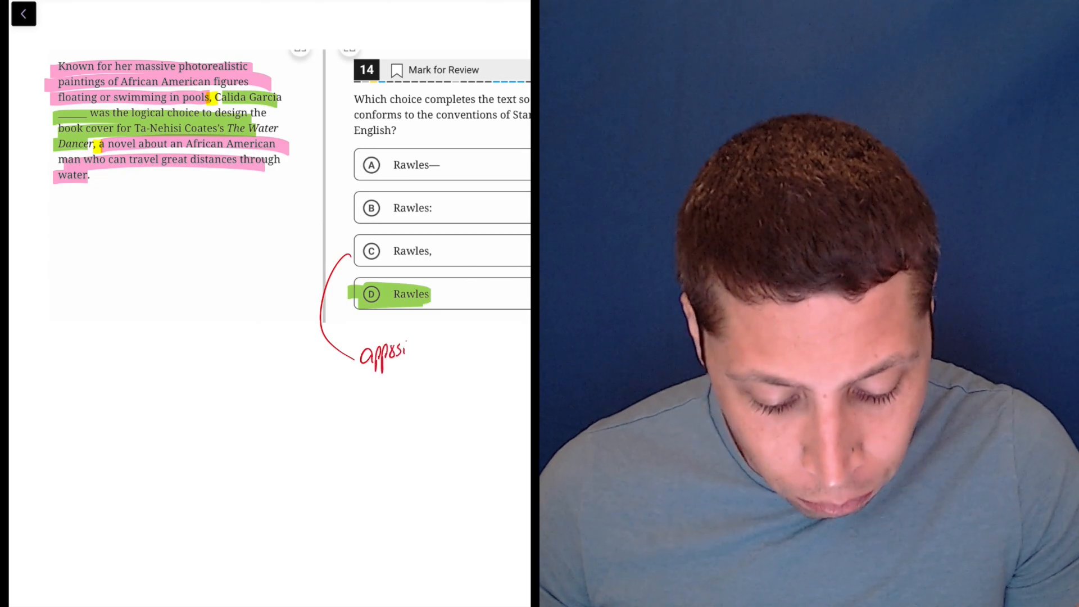